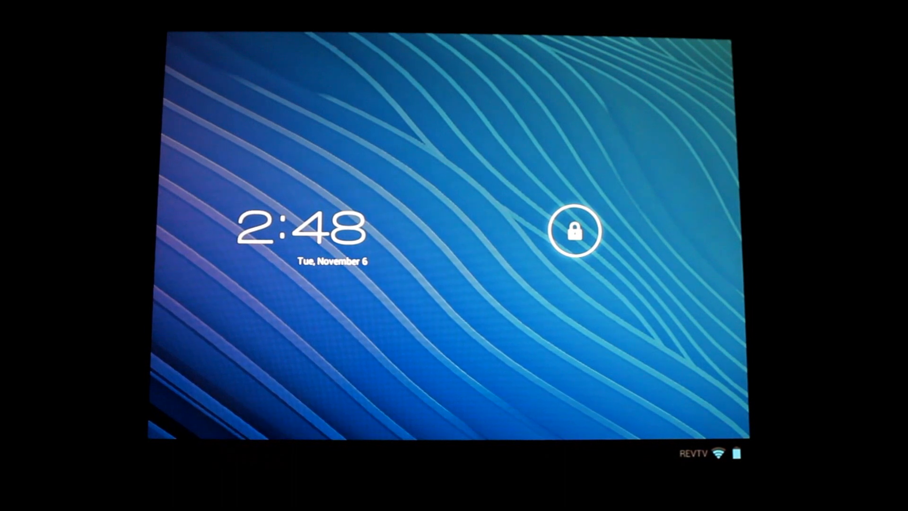
Unlock the tablet, view the About tablet build details, and return to the home screen.
click(575, 229)
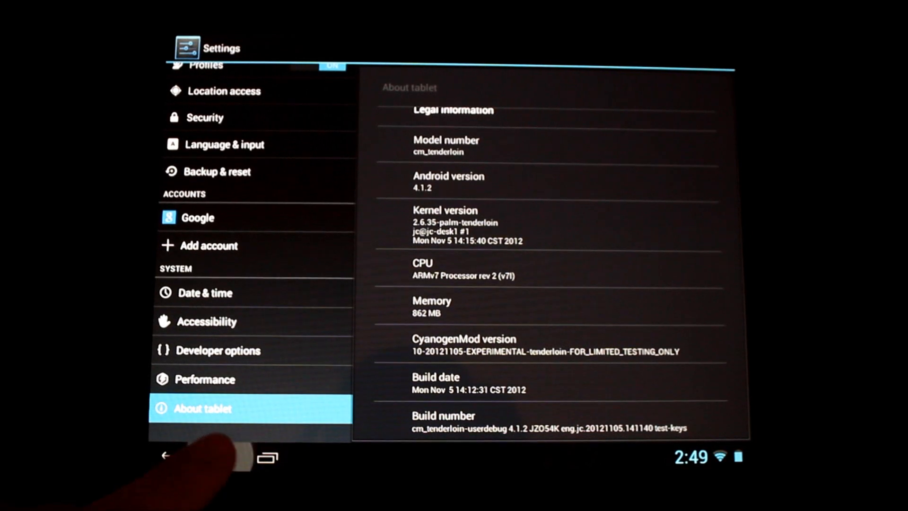
click(219, 457)
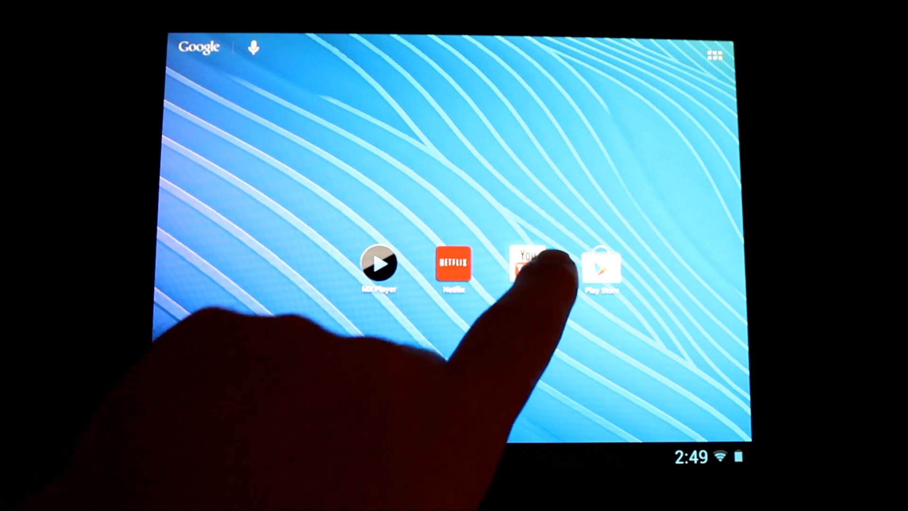
Play the Whedon On Romney video from the YouTube Home feed, then leave YouTube.
click(531, 264)
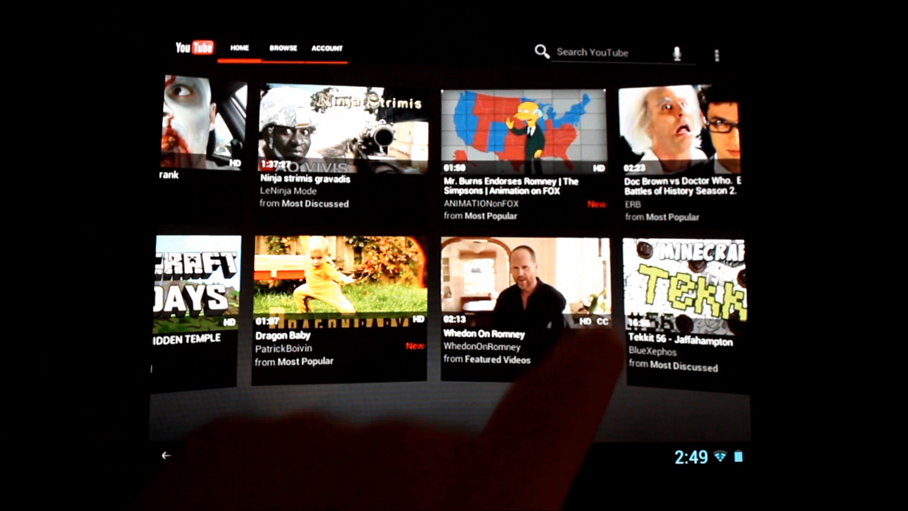
click(525, 284)
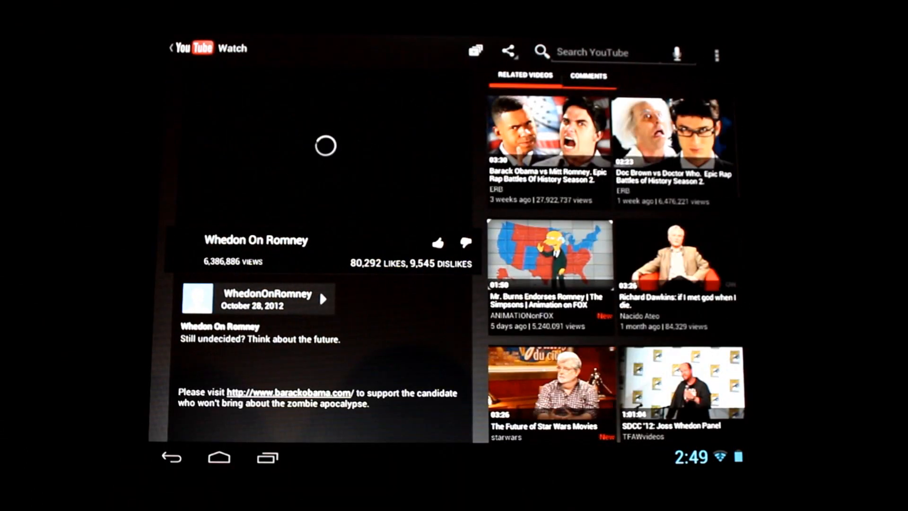
click(324, 145)
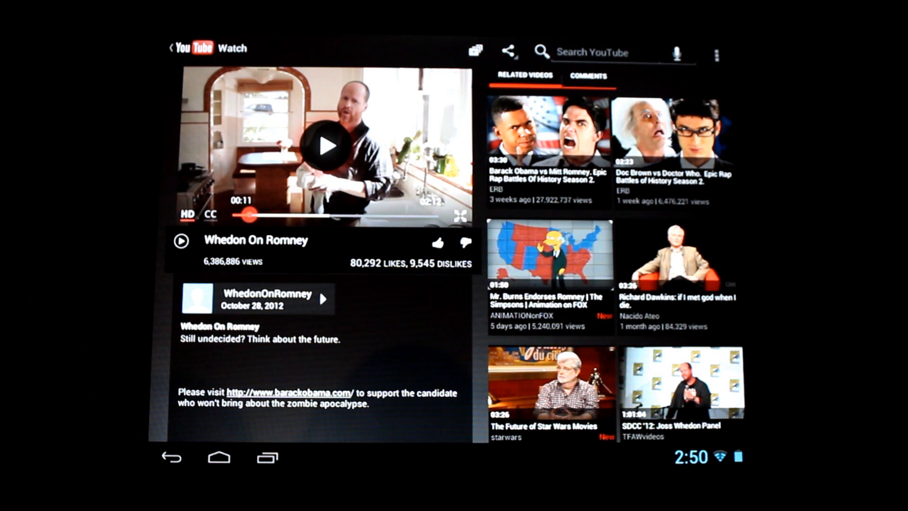
click(219, 458)
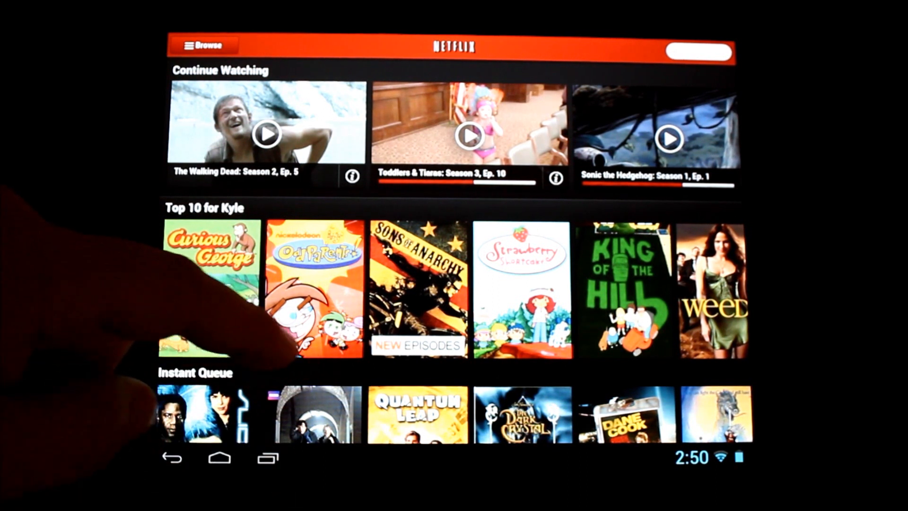
Scroll down through the Netflix Instant Queue and Popular on Netflix rows.
scroll(down, 3)
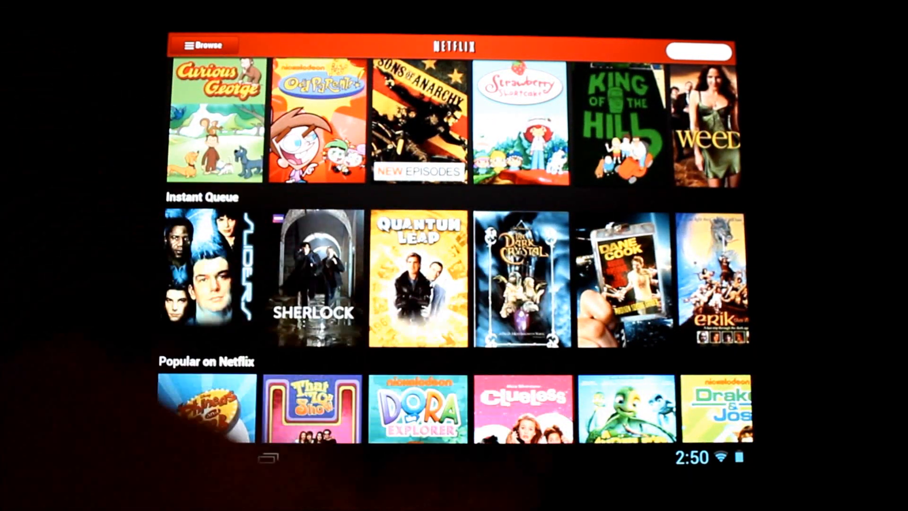
click(522, 287)
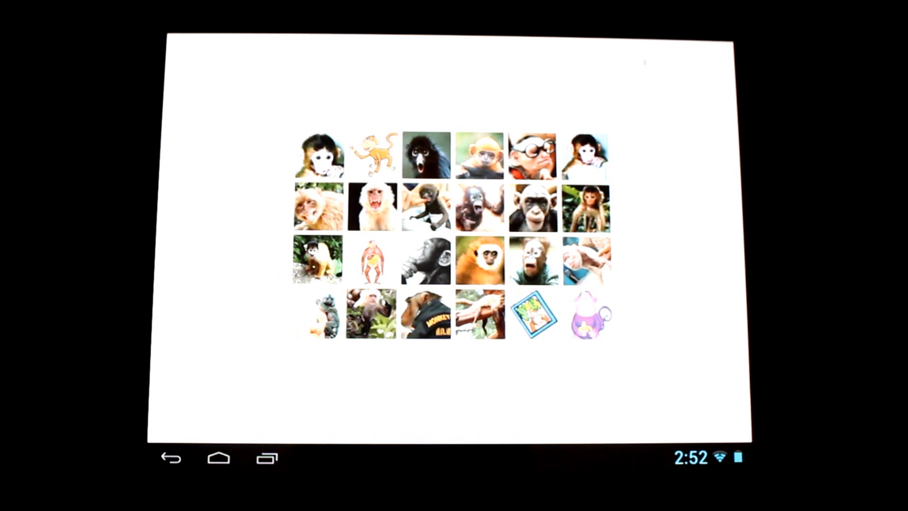
Leave the monkey image grid and return to the Google Now home screen.
click(218, 457)
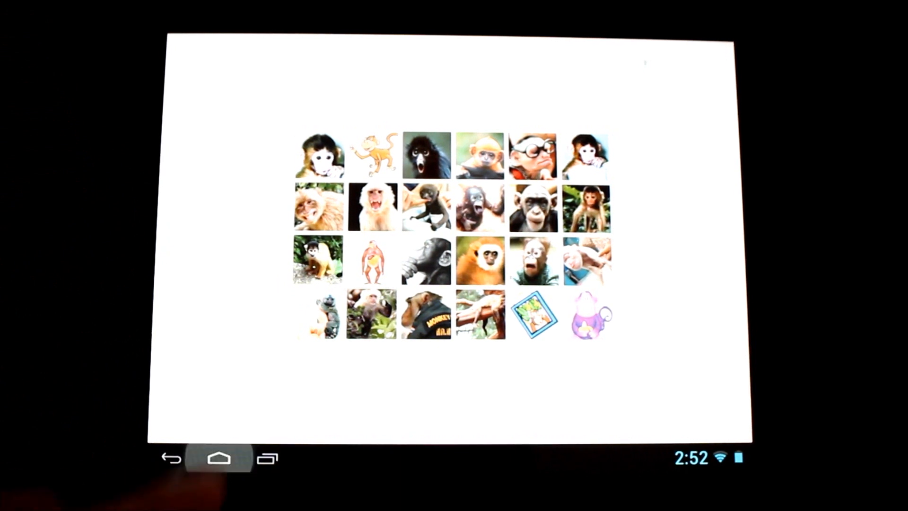
click(219, 457)
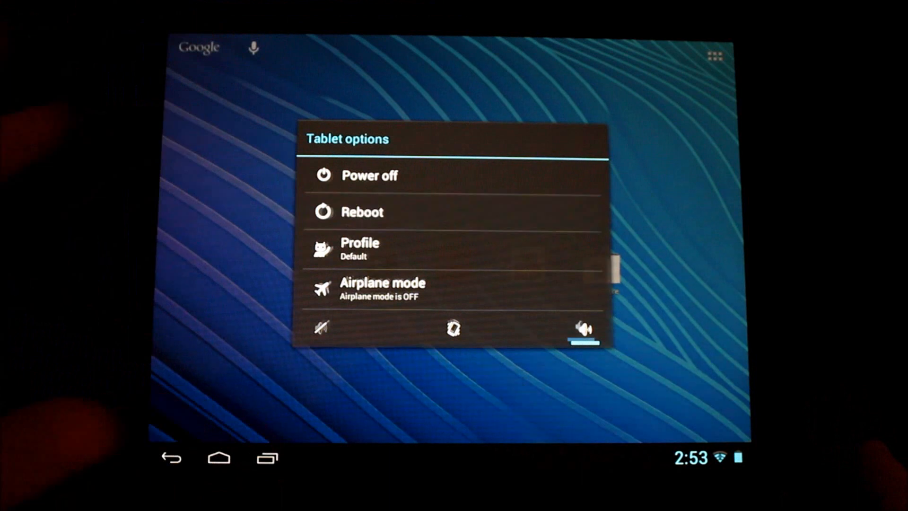
Reboot the tablet with the Recovery option into TWRP recovery.
click(361, 211)
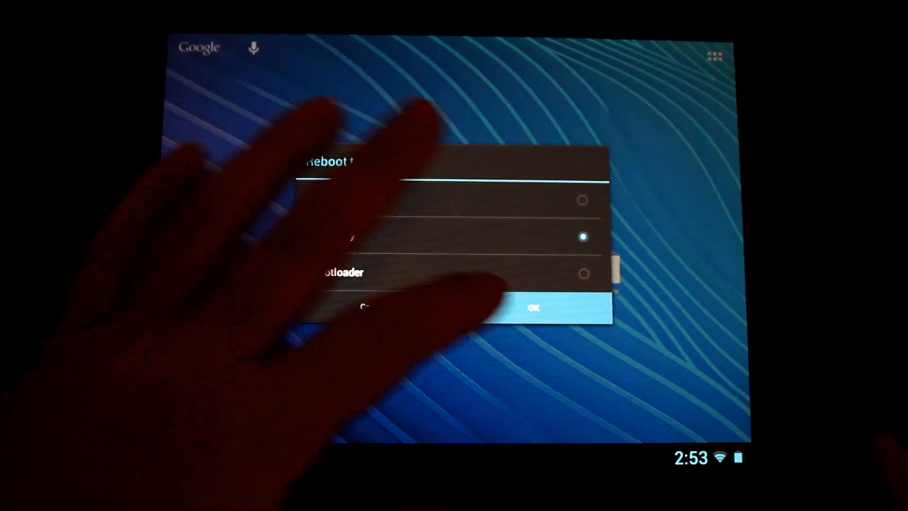
click(533, 309)
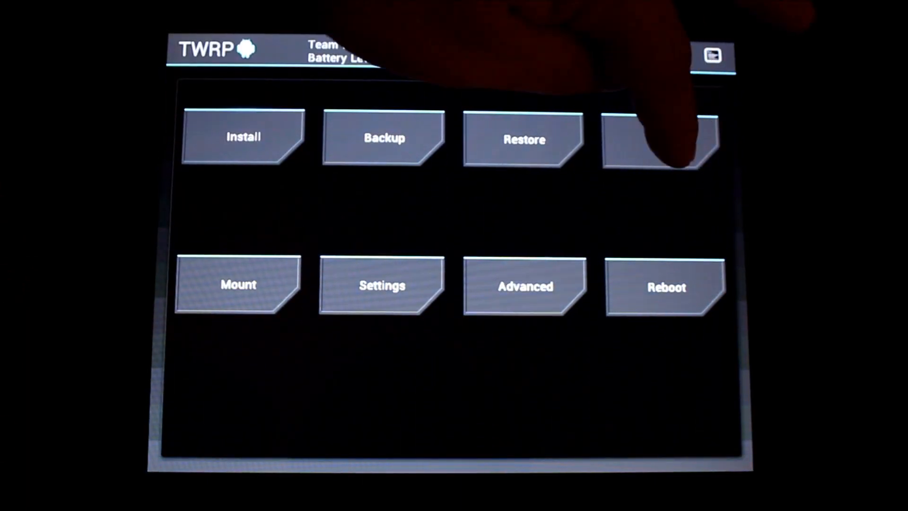
Bring up TWRP's Select Zip to Install browser listing the /sdcard zip files.
click(661, 137)
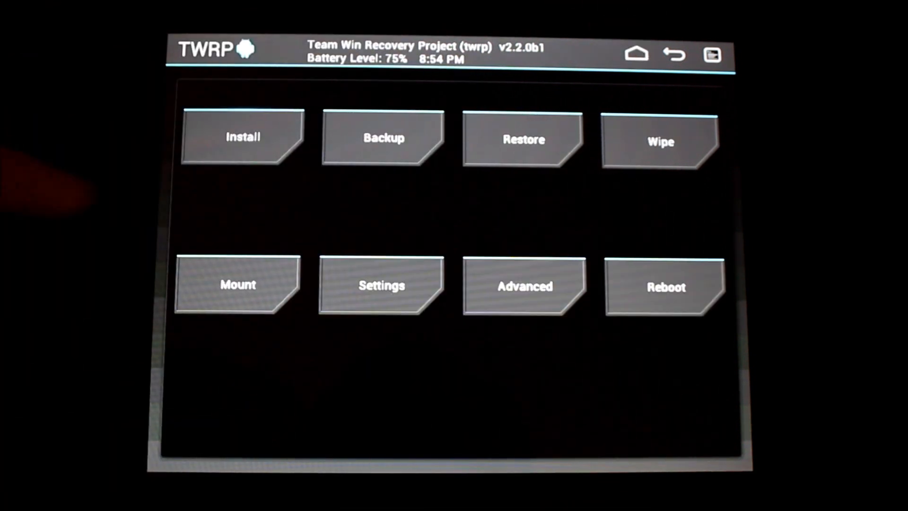
click(243, 137)
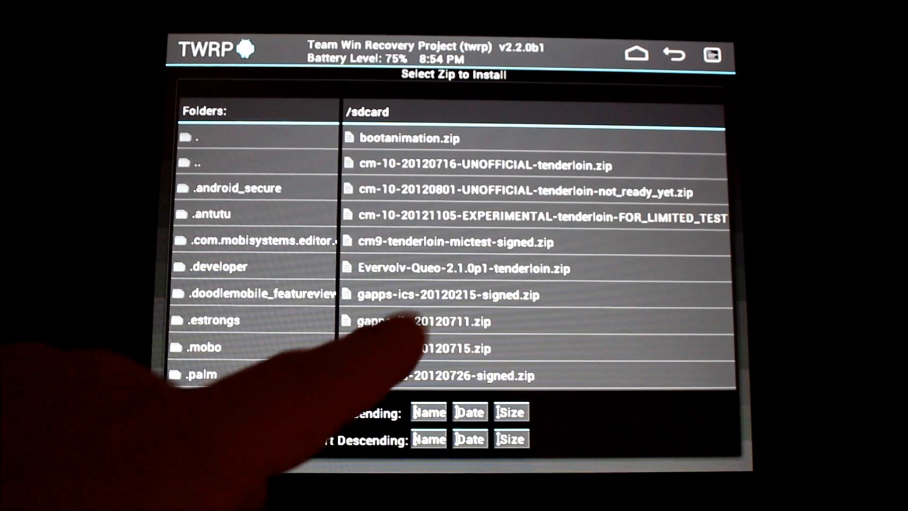